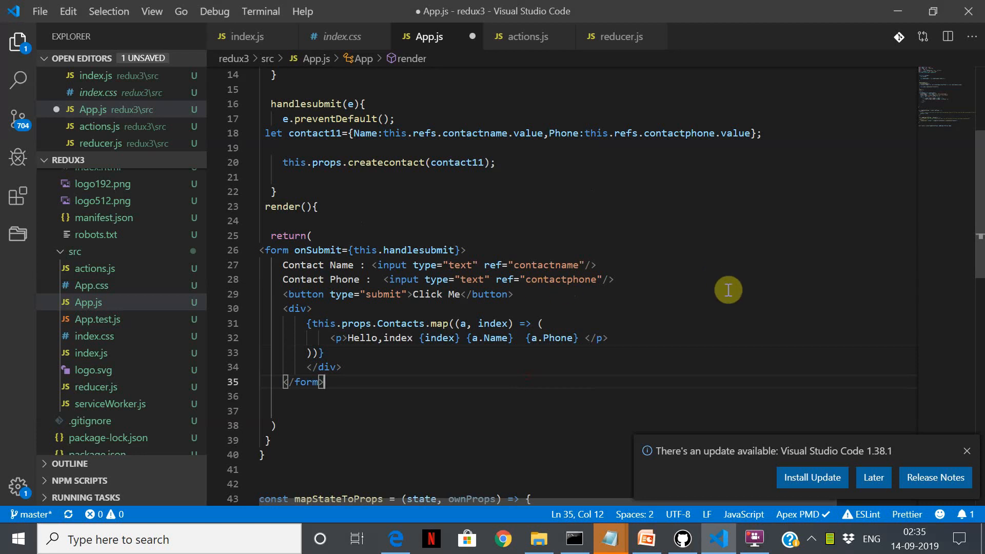
pyautogui.moveTo(349, 326)
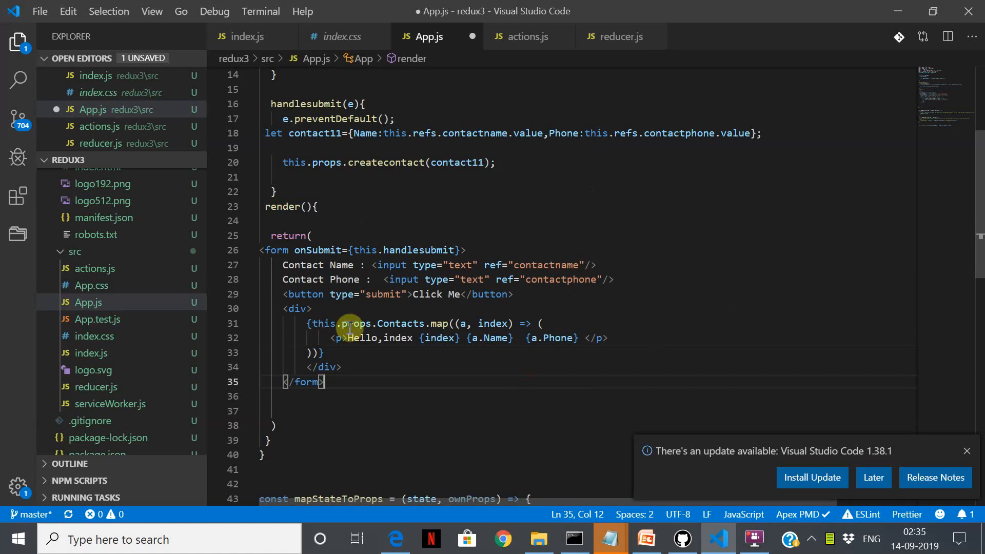
pyautogui.moveTo(462, 338)
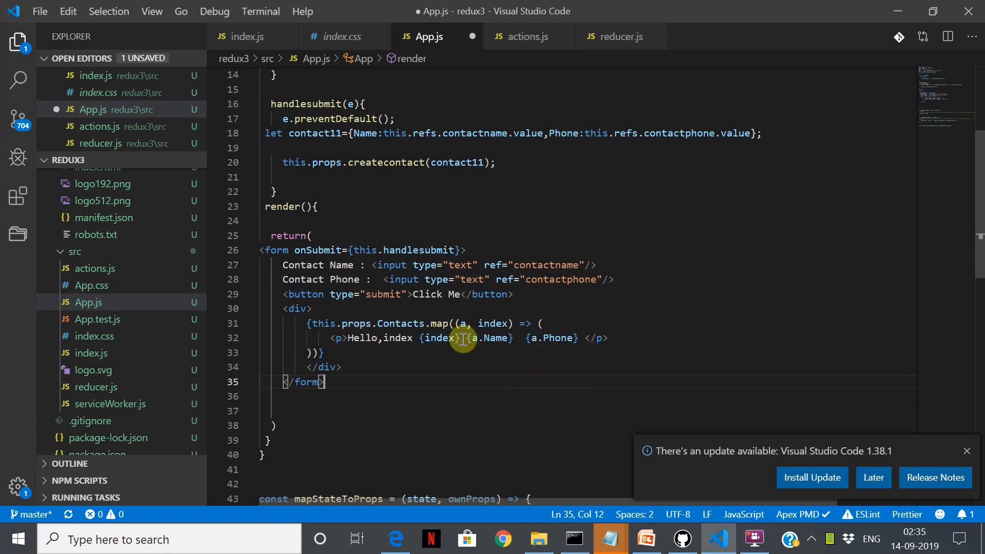
# Delete 'index {index}' so line 32 reads Hello,{a.Name} {a.Phone}
pyautogui.doubleClick(438, 338)
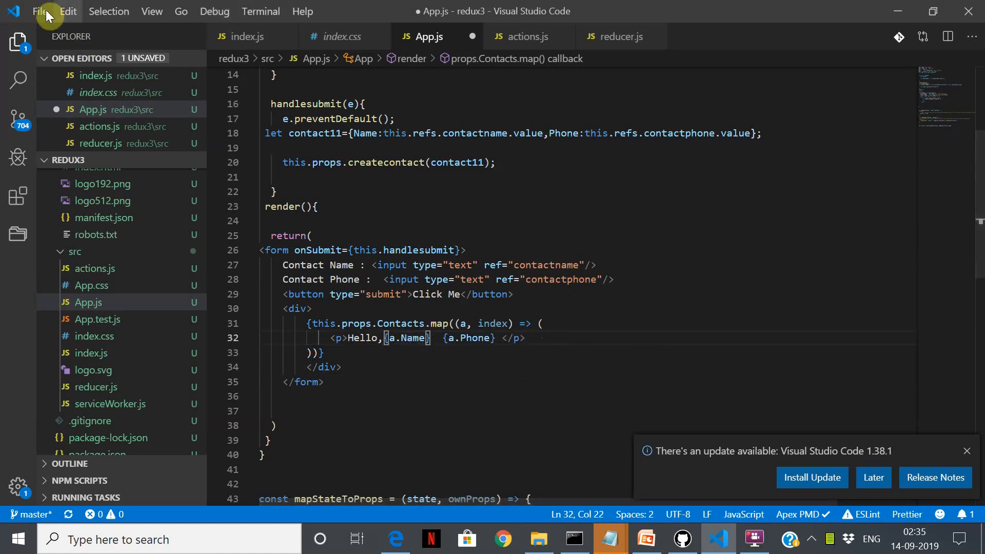
# Save App.js from the File menu so no unsaved changes remain
pyautogui.click(39, 11)
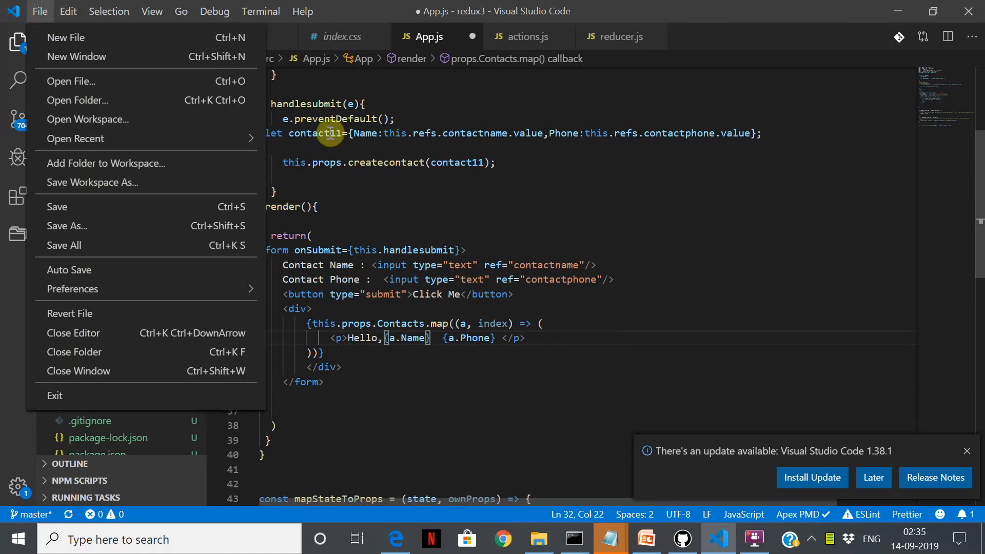
pyautogui.scroll(3)
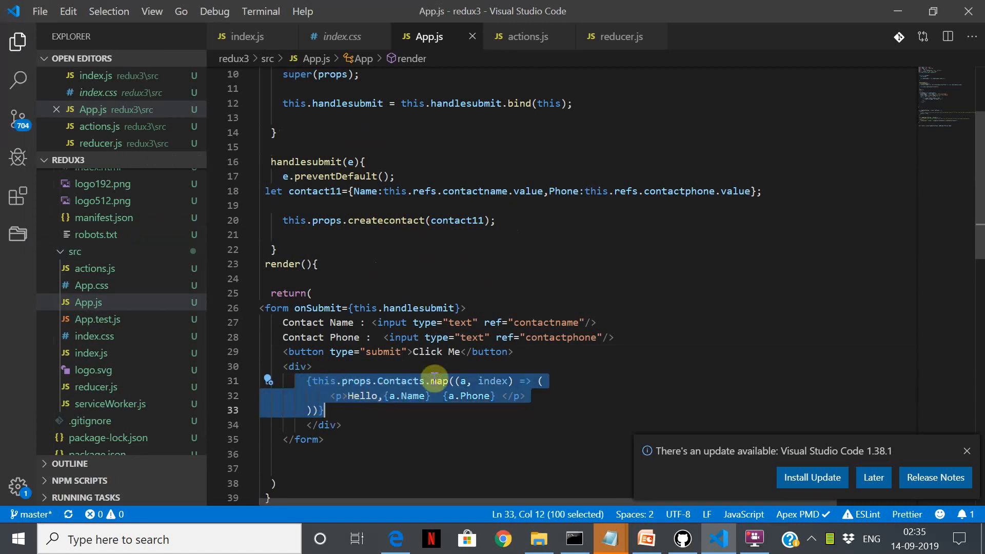
# Review the contacts map block and mapStateToProps, then switch to the browser at localhost:3000
pyautogui.scroll(-3)
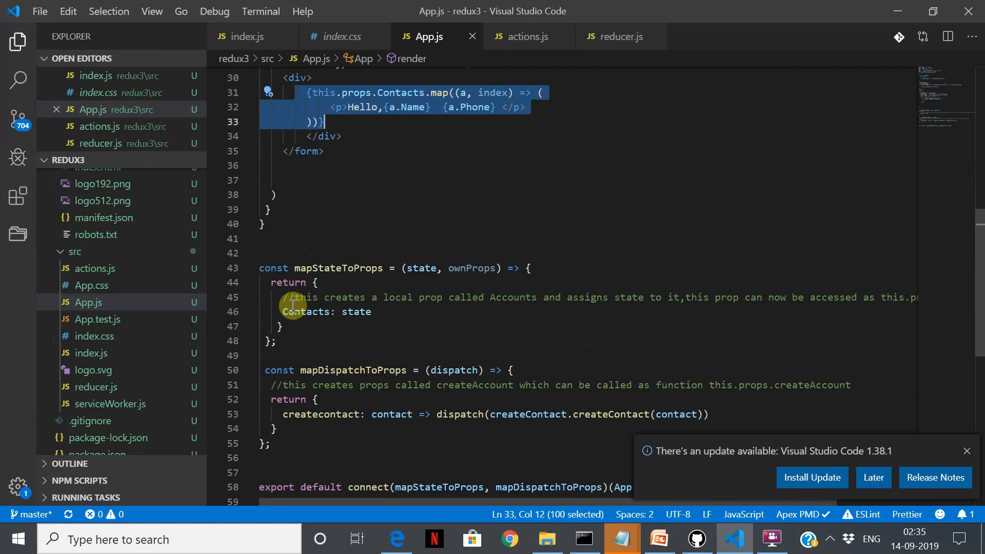
pyautogui.scroll(3)
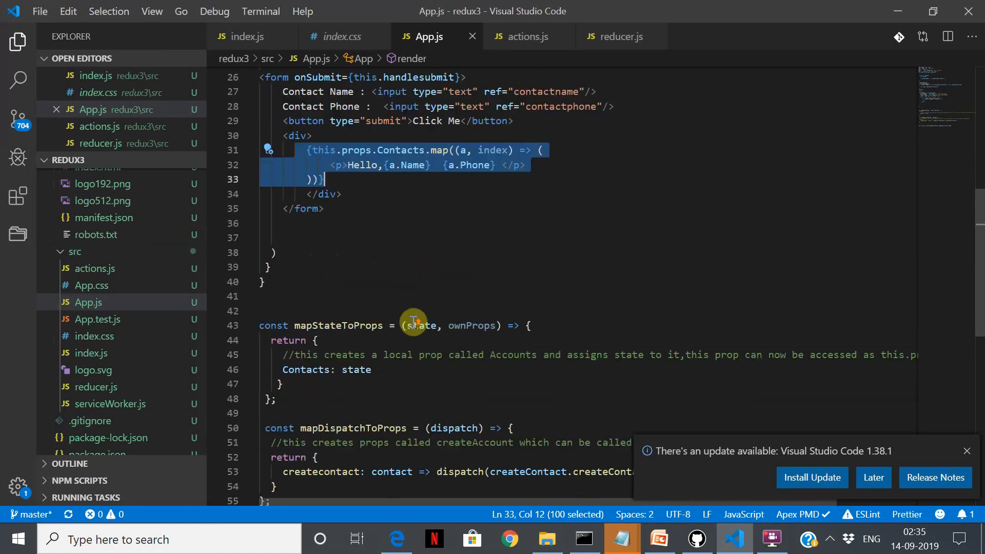
pyautogui.scroll(3)
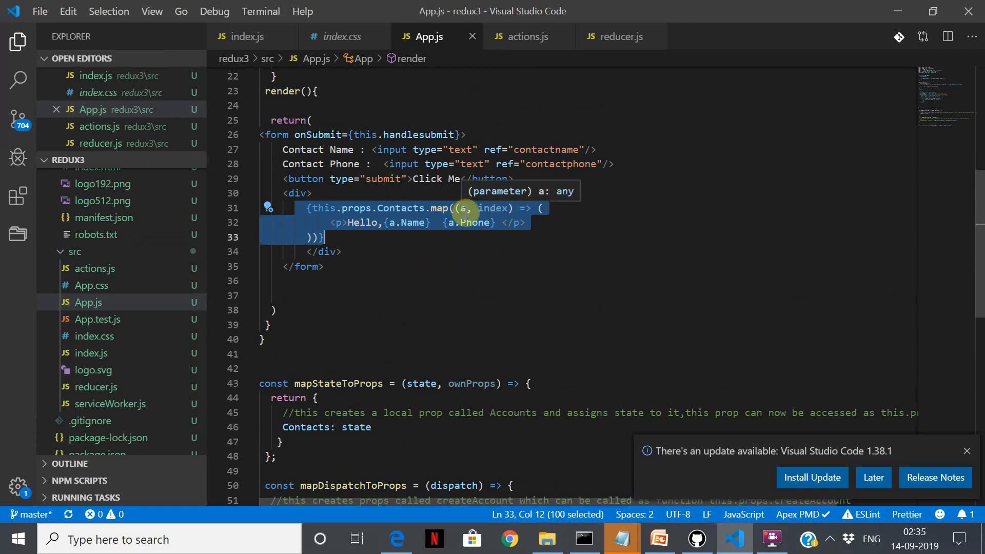
pyautogui.moveTo(460, 229)
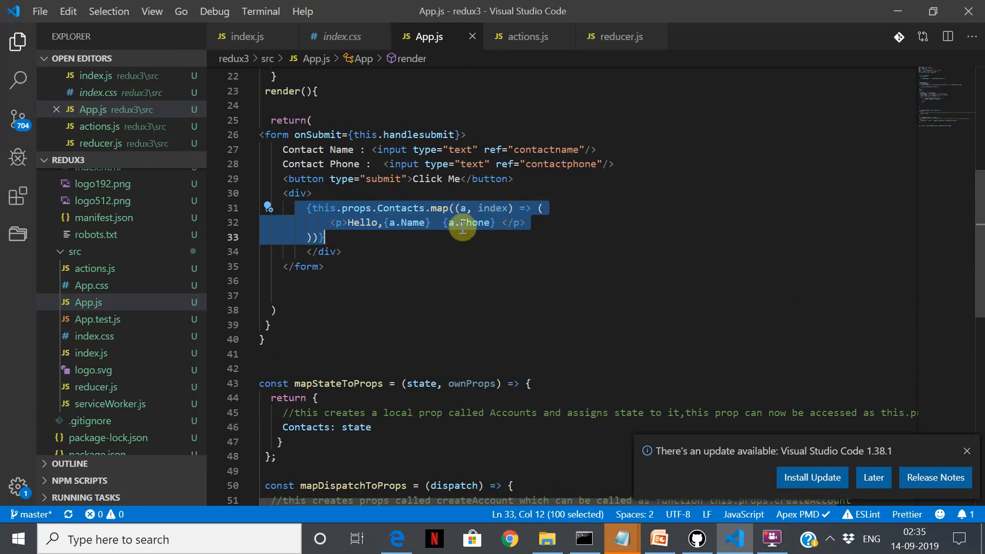
pyautogui.moveTo(550, 236)
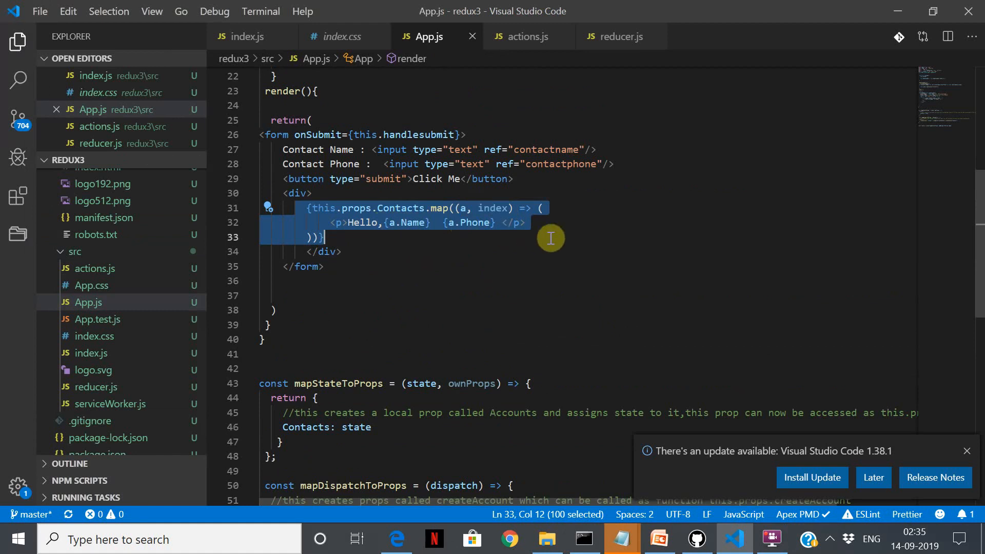
pyautogui.moveTo(512, 224)
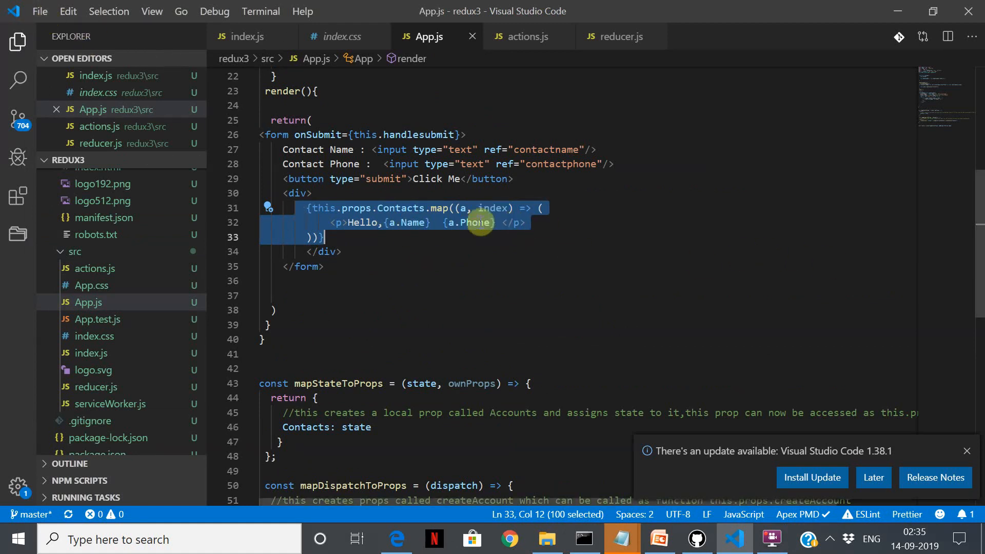
pyautogui.click(39, 11)
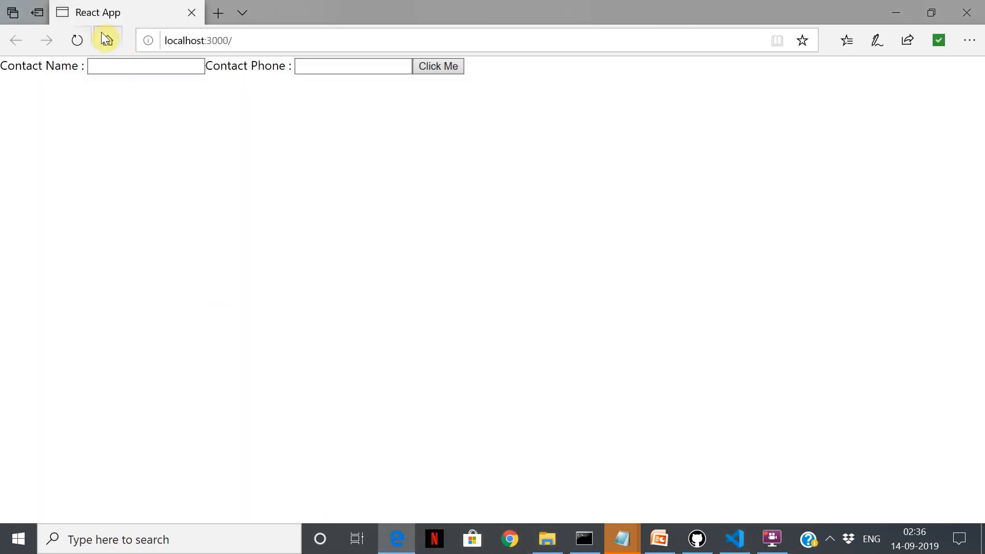
# Refresh the page and submit Jim, Tim and John so three Hello lines appear, then return to VS Code
pyautogui.click(145, 65)
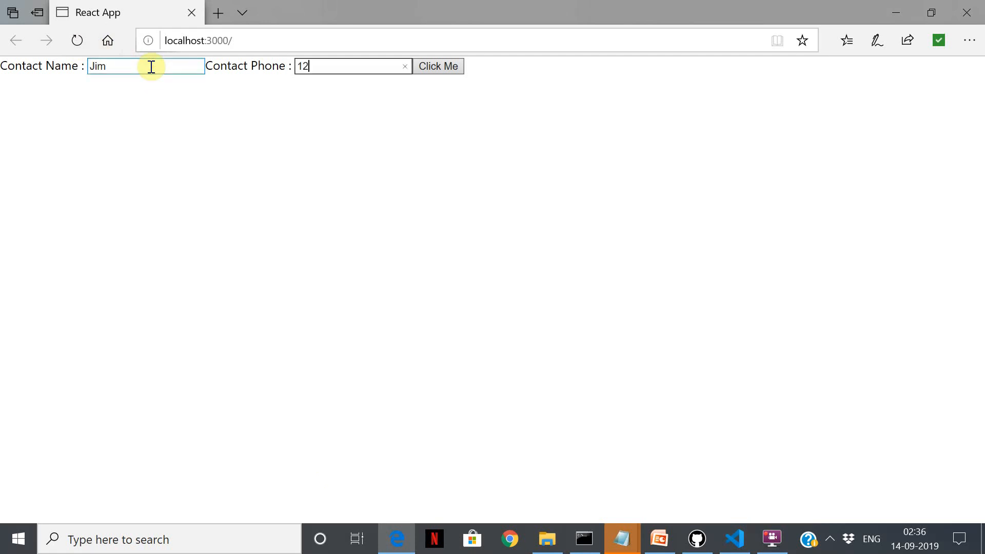
pyautogui.click(438, 66)
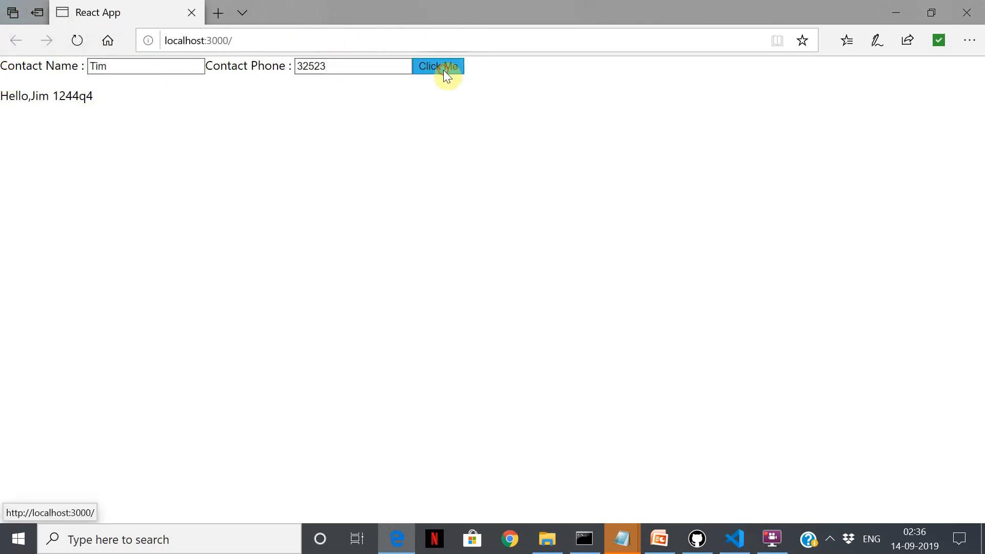
pyautogui.click(438, 65)
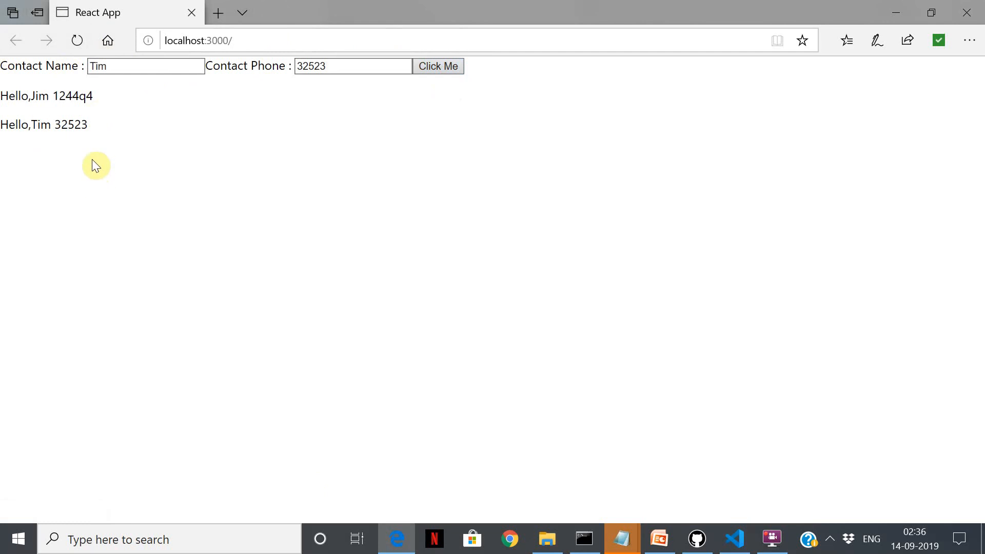
pyautogui.write('John')
pyautogui.write('45')
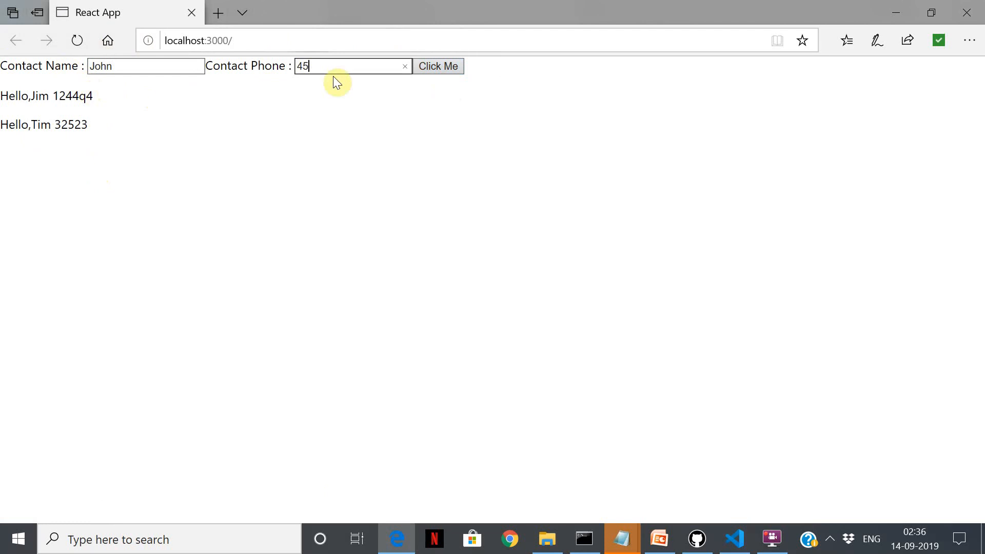
pyautogui.click(438, 65)
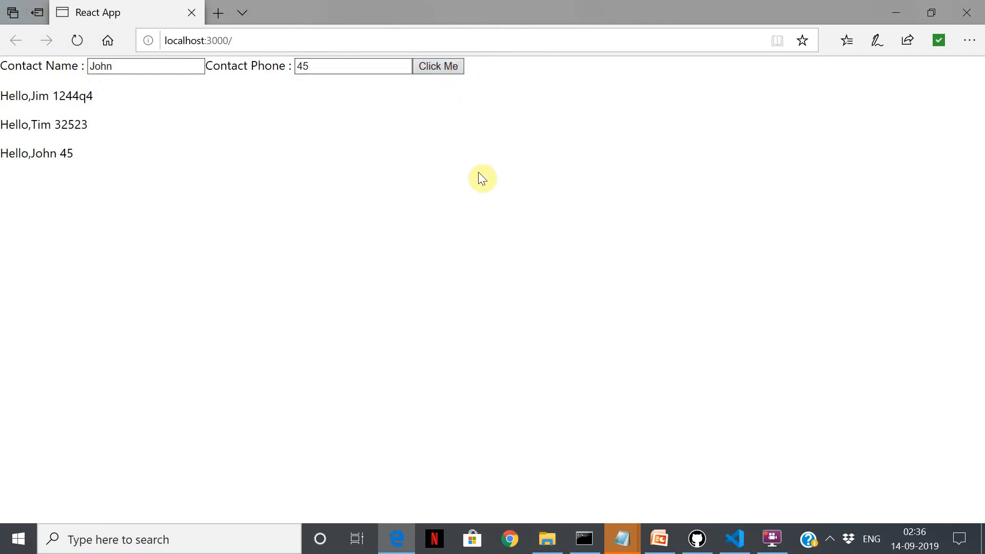
pyautogui.moveTo(701, 7)
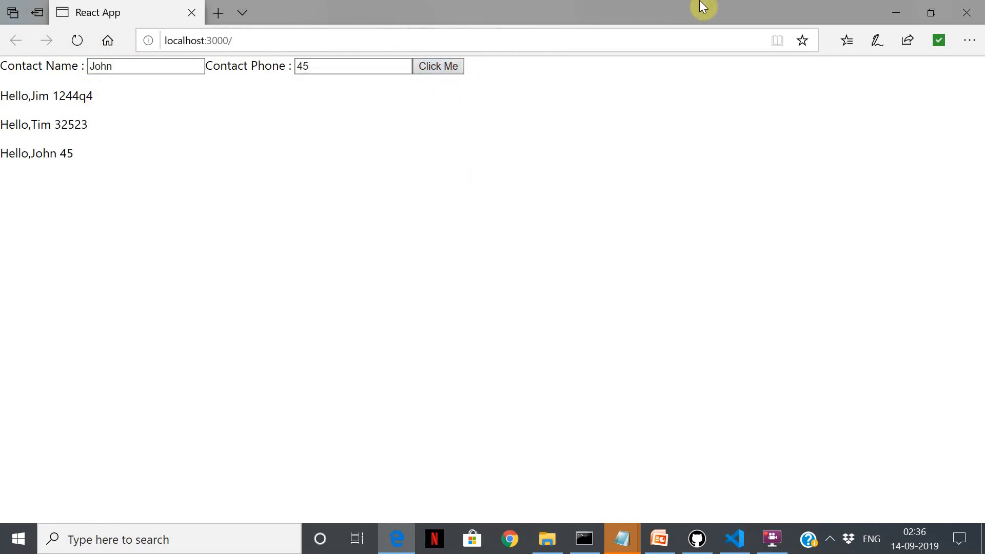
pyautogui.moveTo(734, 538)
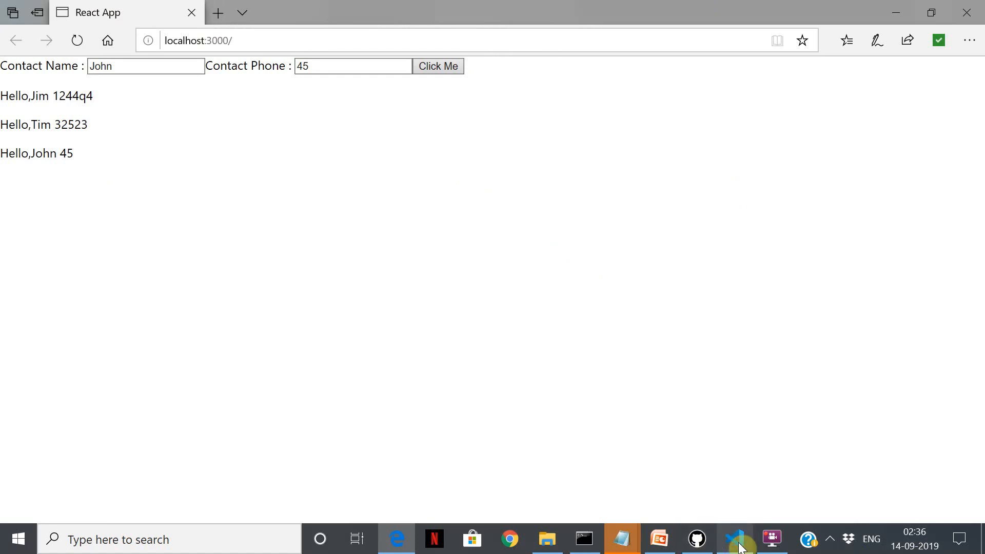
pyautogui.click(733, 539)
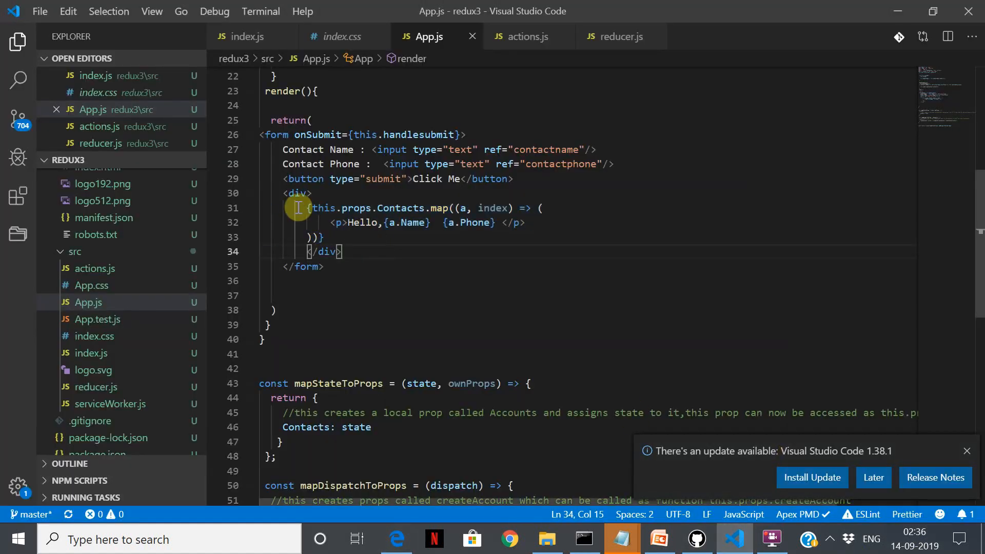
pyautogui.moveTo(307, 208); pyautogui.dragTo(424, 222)
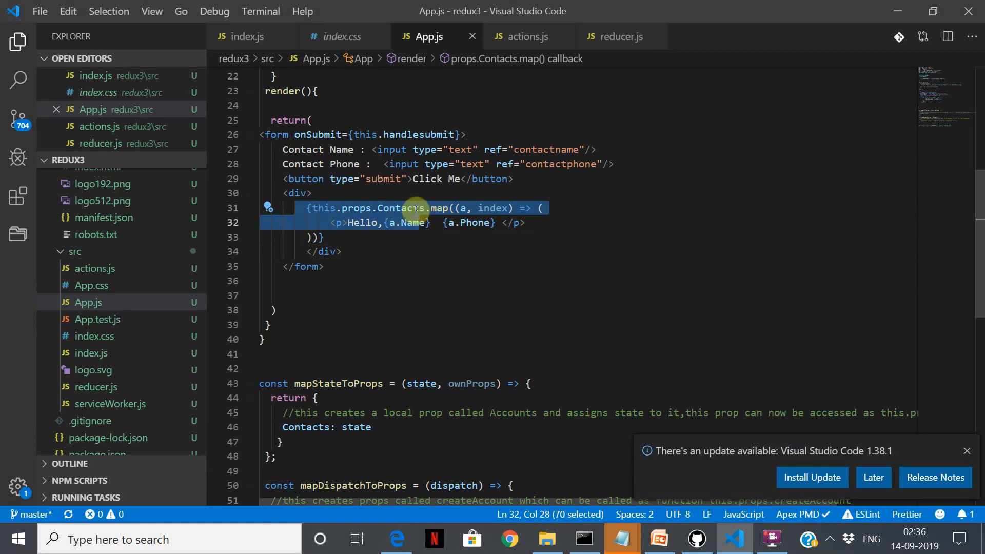
pyautogui.moveTo(499, 253)
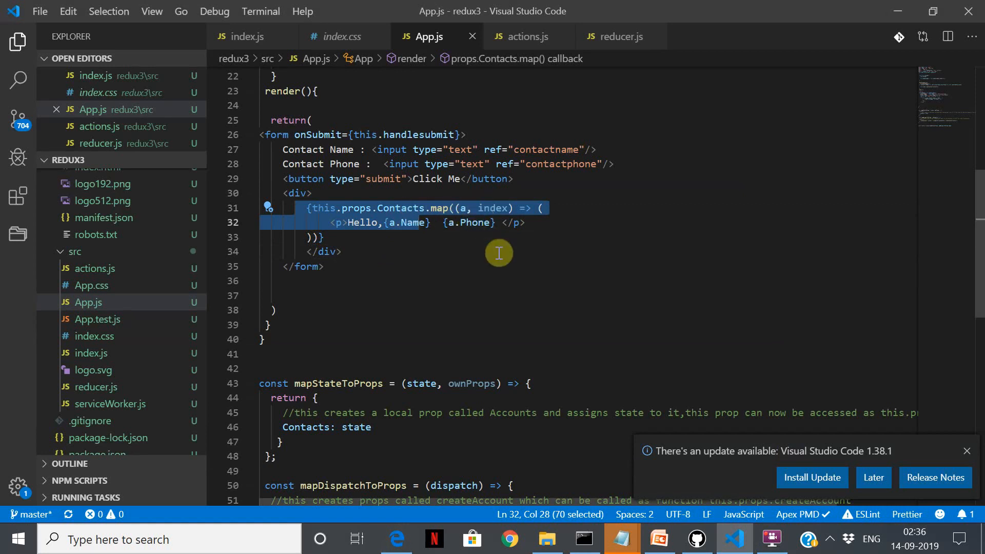
pyautogui.moveTo(567, 264)
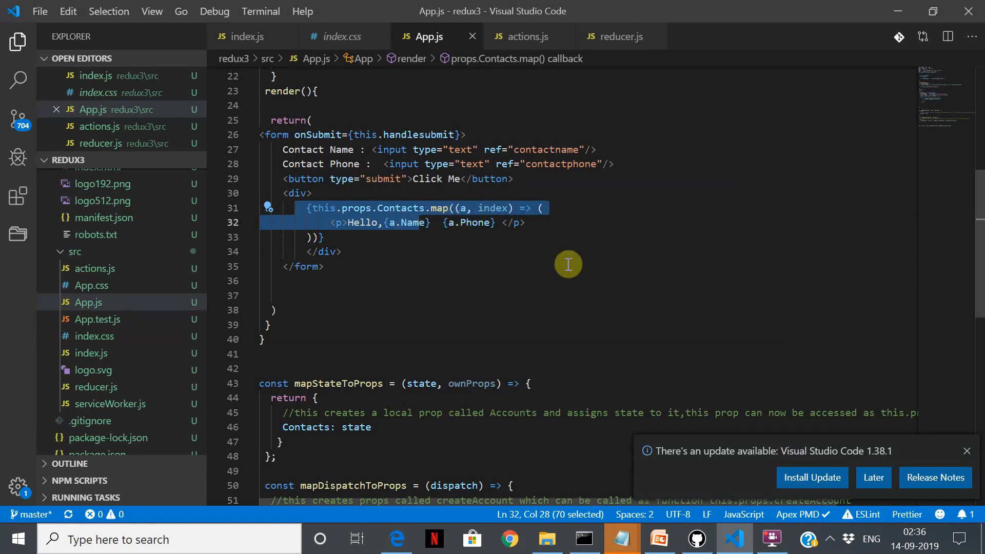
pyautogui.click(497, 223)
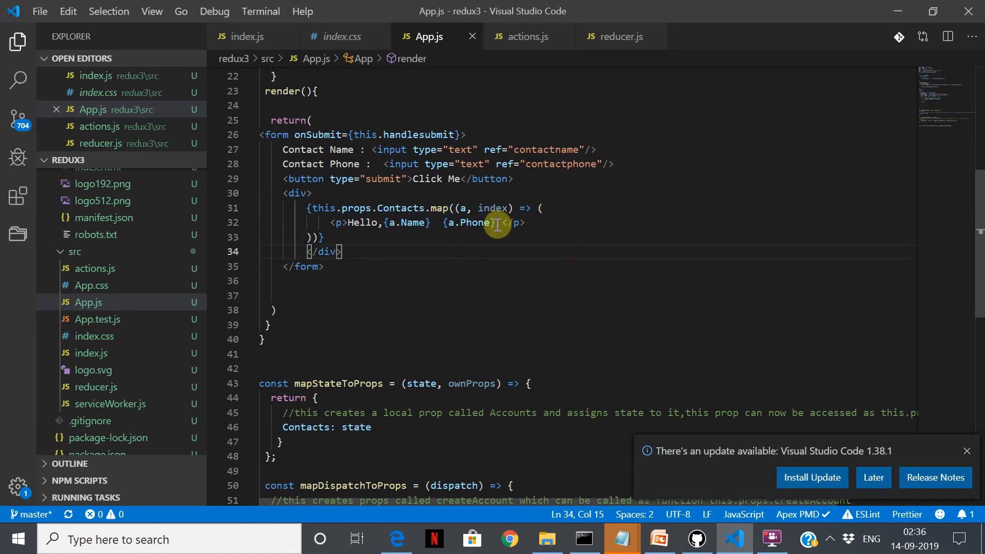
pyautogui.moveTo(402, 223)
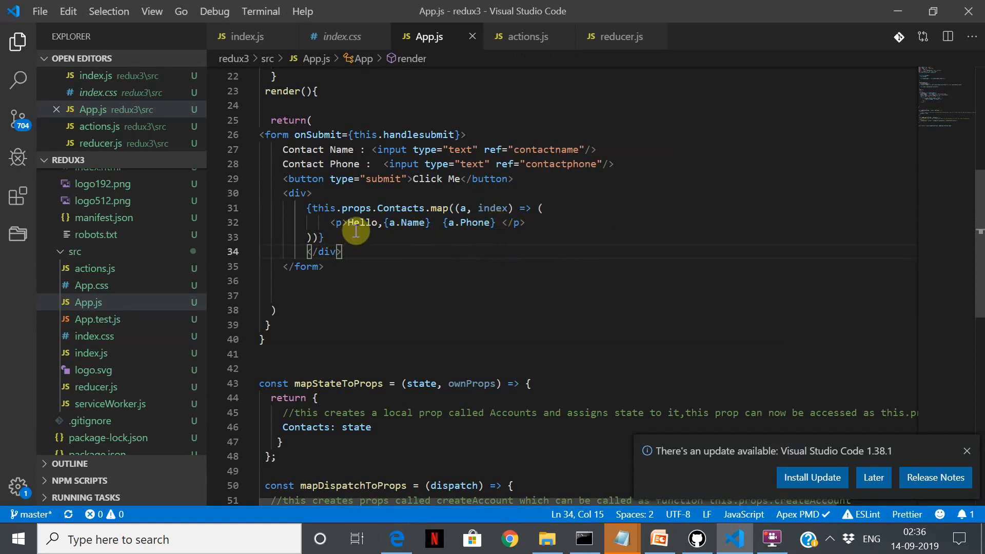
pyautogui.moveTo(429, 230)
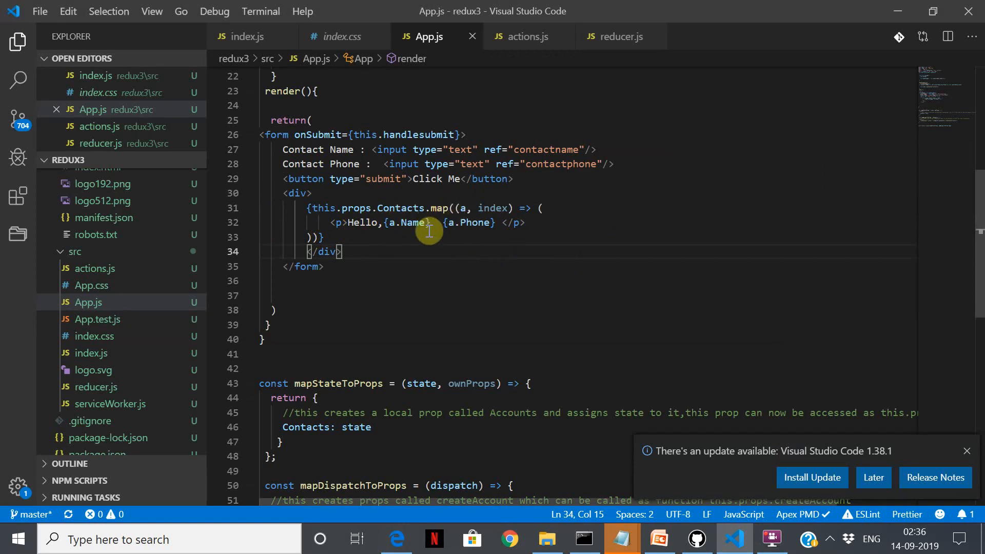
pyautogui.moveTo(752, 326)
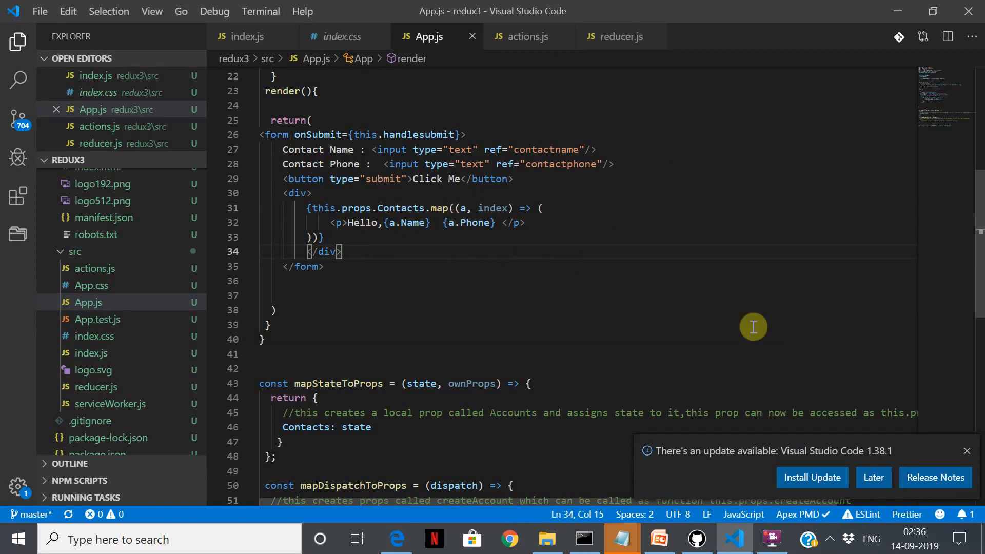
pyautogui.moveTo(365, 231)
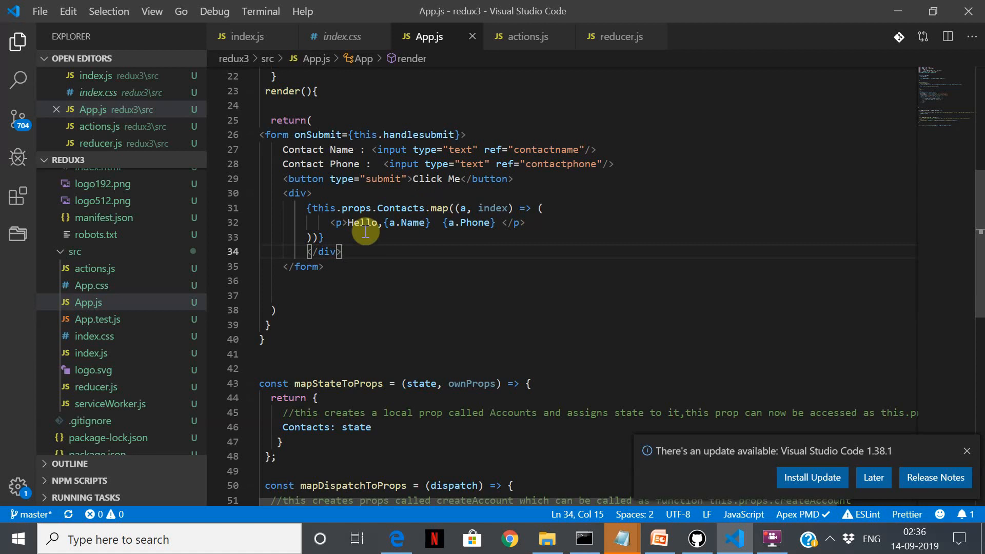